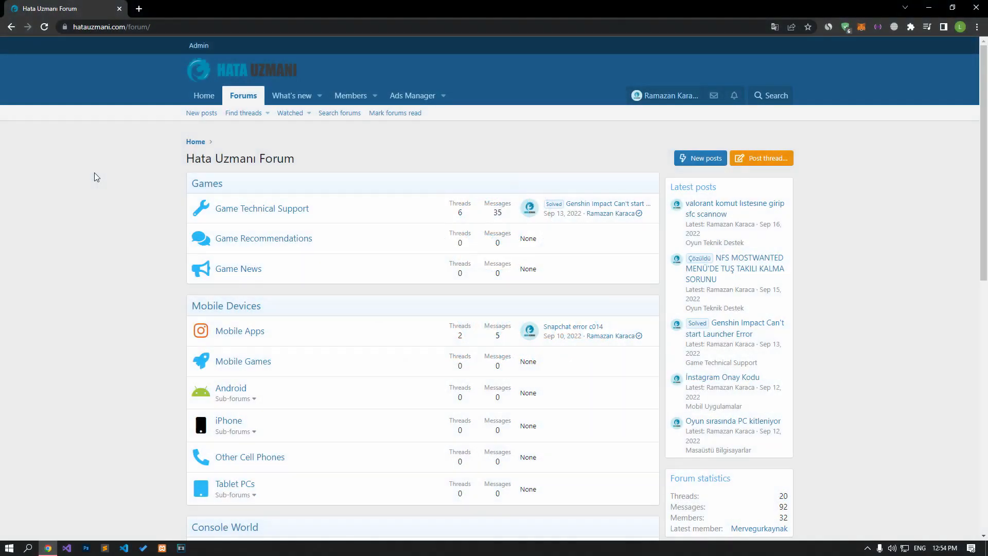
Step: Scroll the page and view Catan Universe's Twitter announcements
scroll(down, 3)
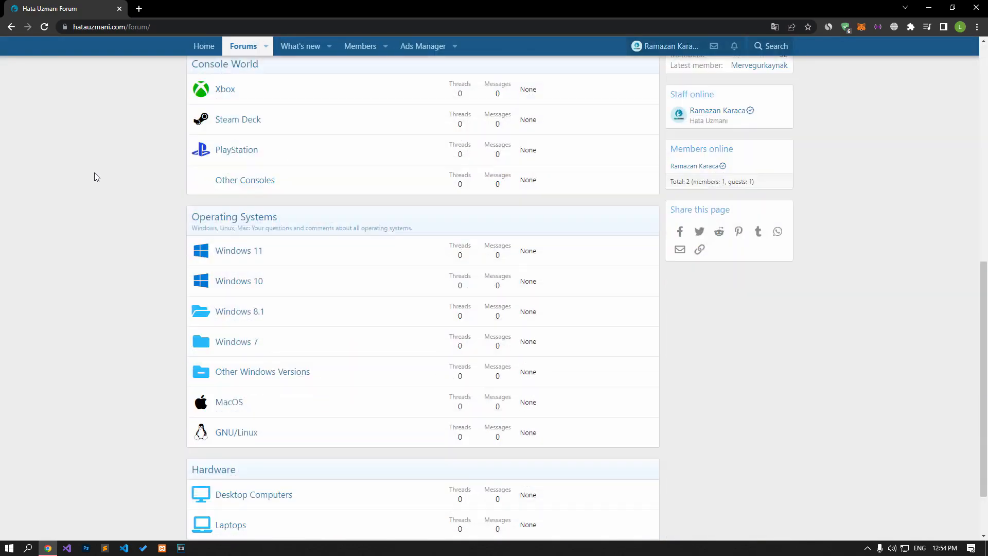
scroll(up, 3)
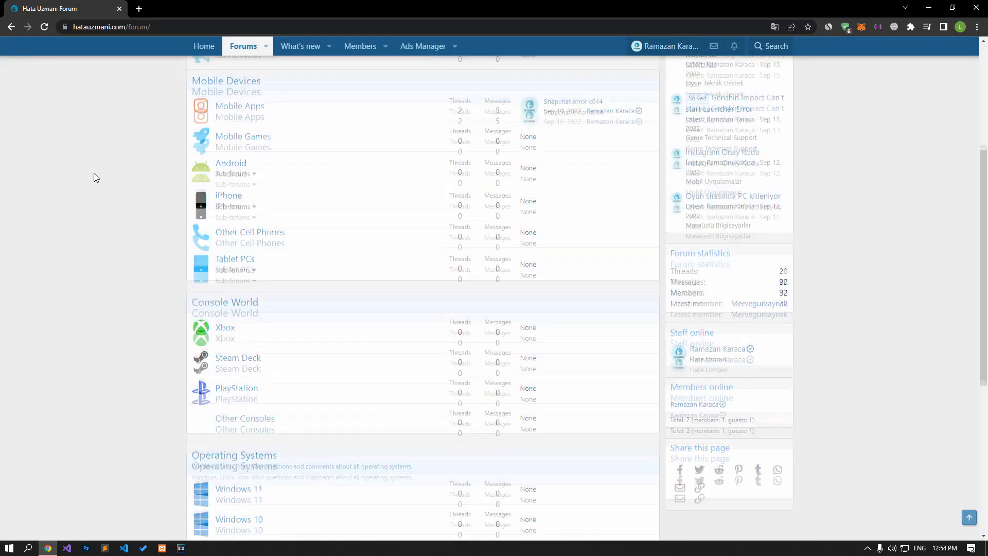
scroll(up, 3)
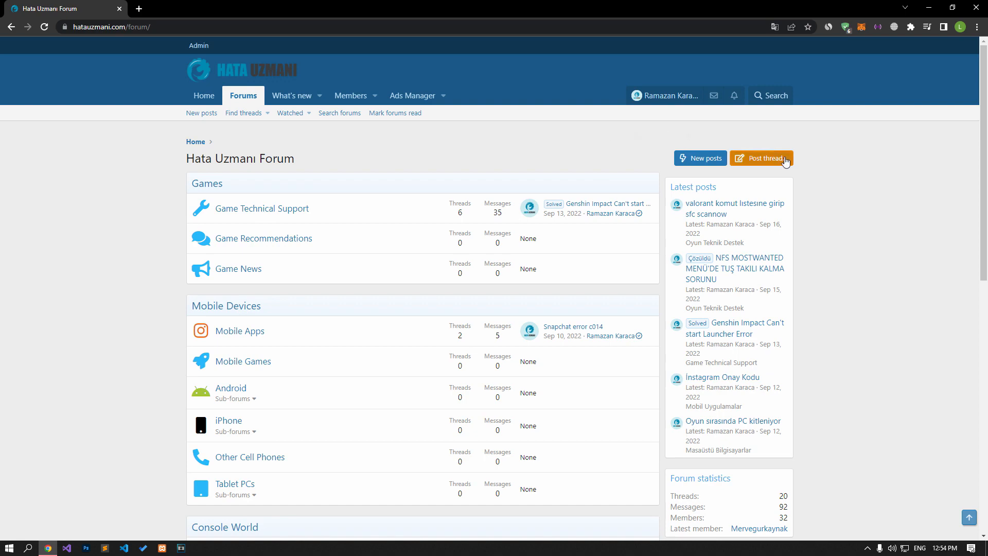
click(762, 158)
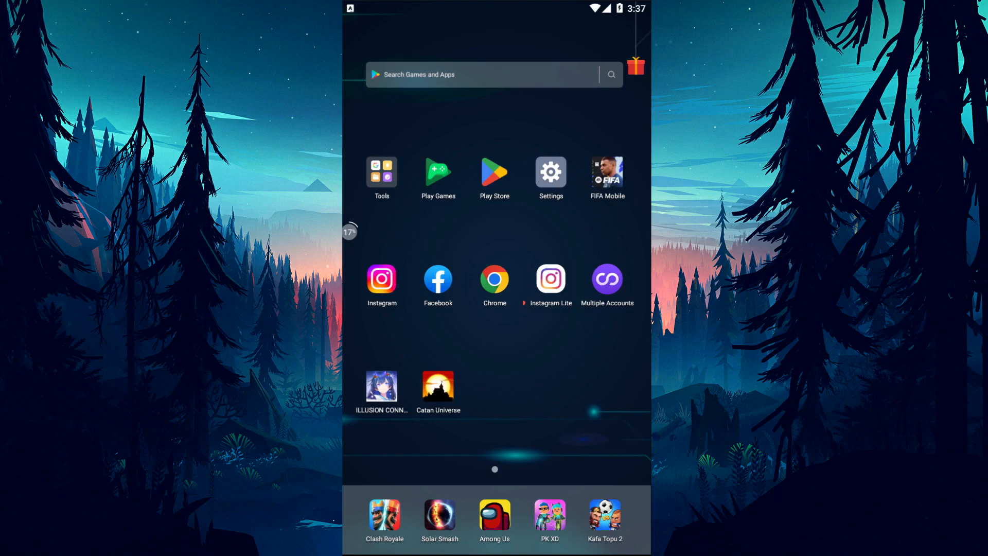
click(438, 387)
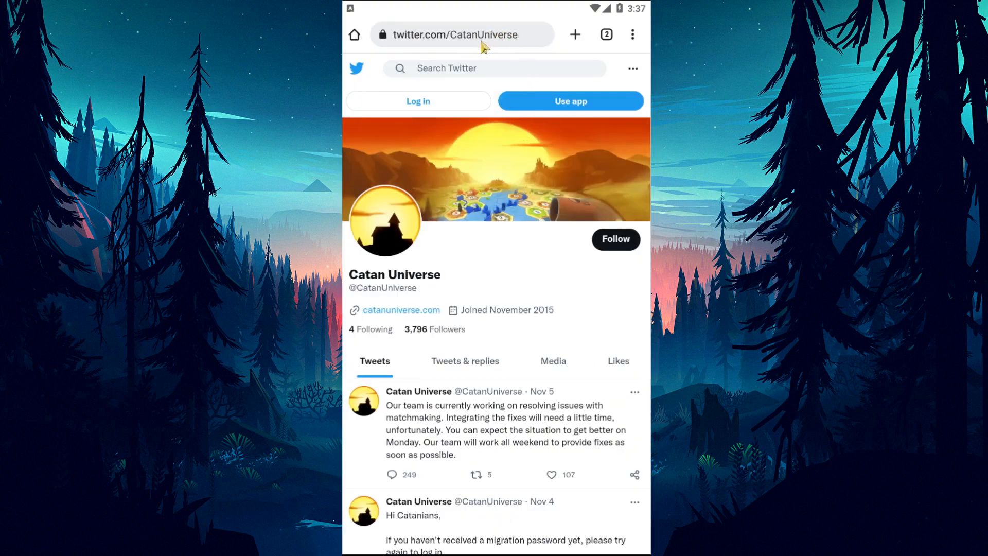
mouse_move(408, 295)
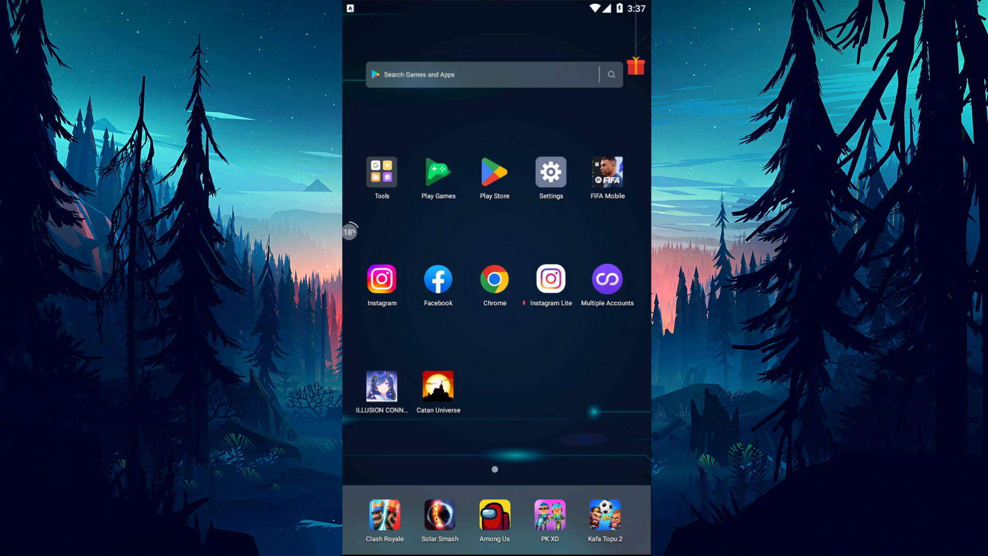
Step: Clear Catan Universe's app data in Settings, then view its permissions page
click(550, 171)
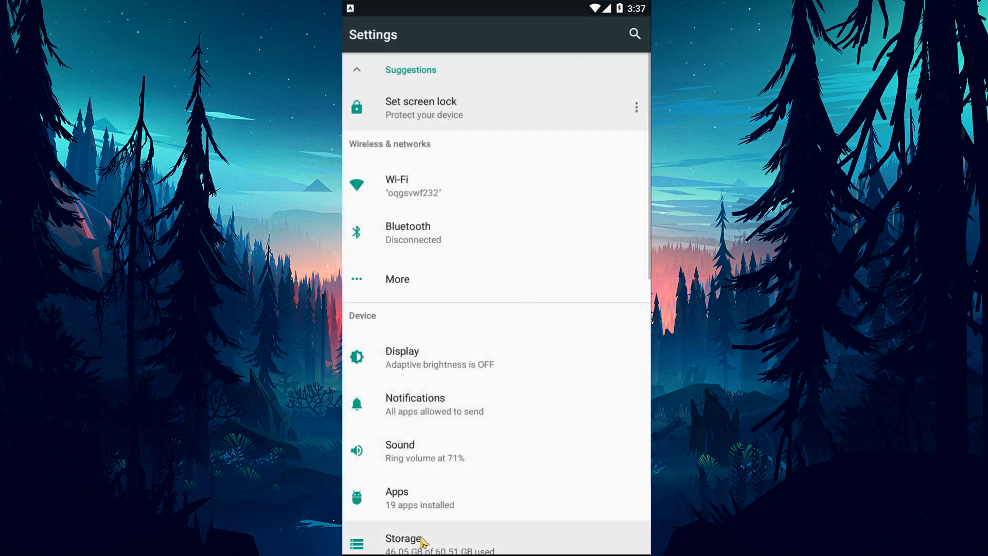
click(397, 498)
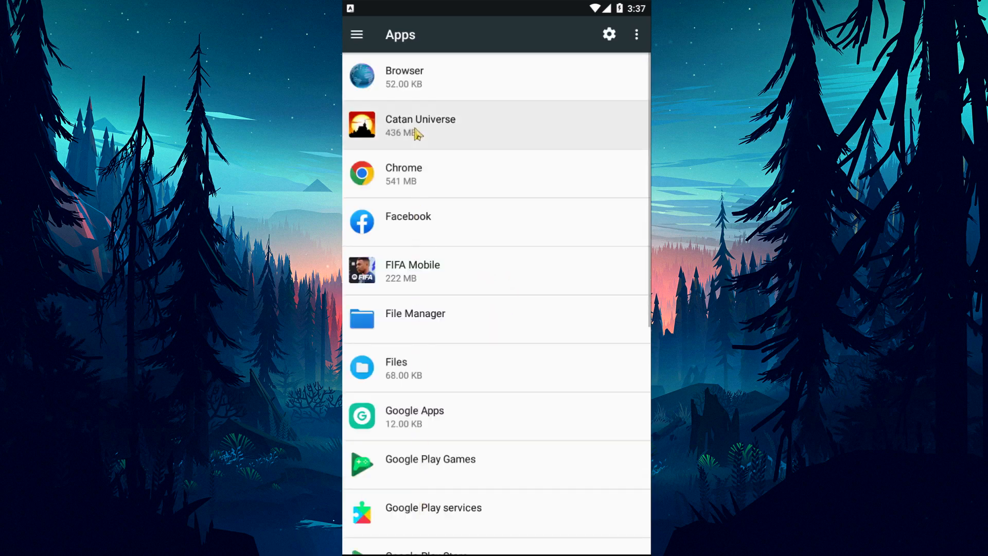
click(421, 125)
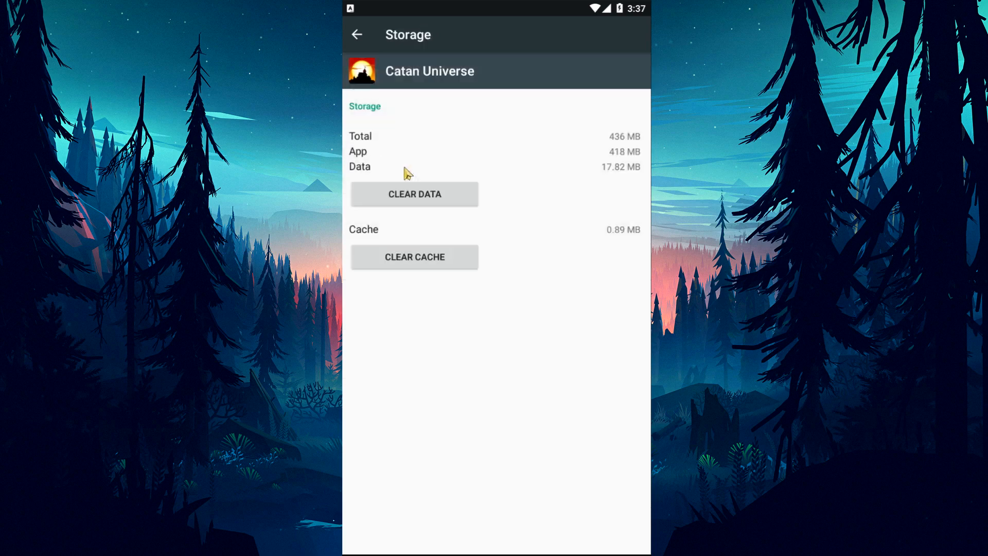
click(414, 195)
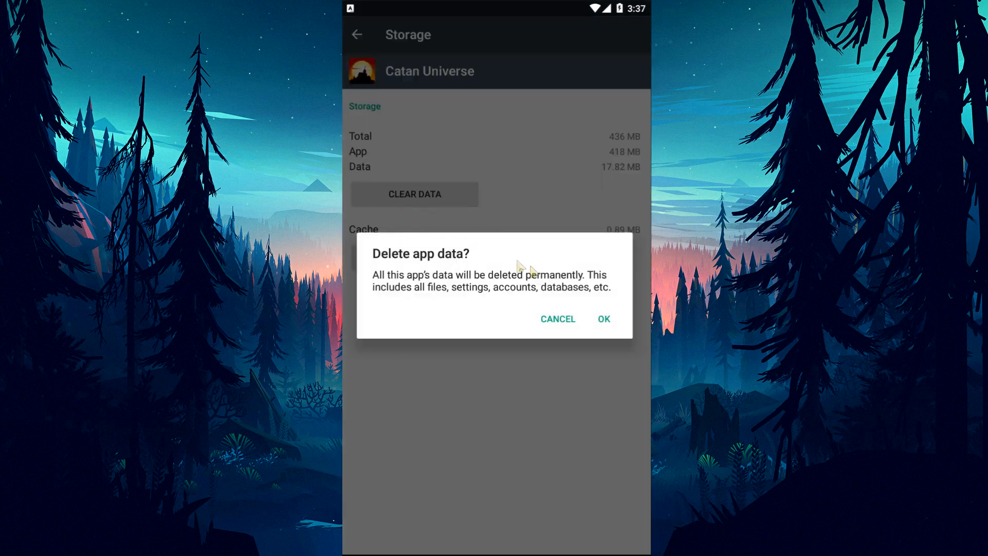
click(604, 319)
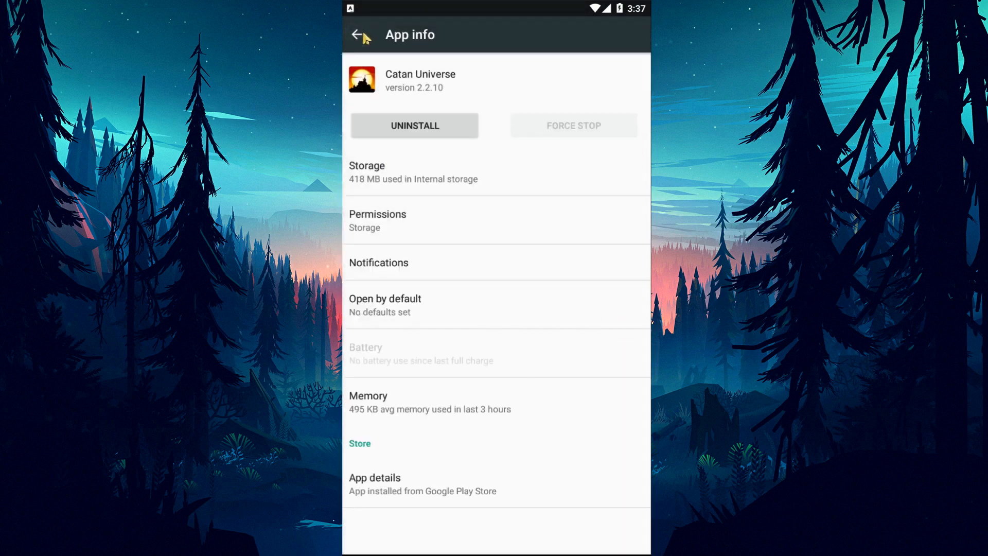
mouse_move(387, 228)
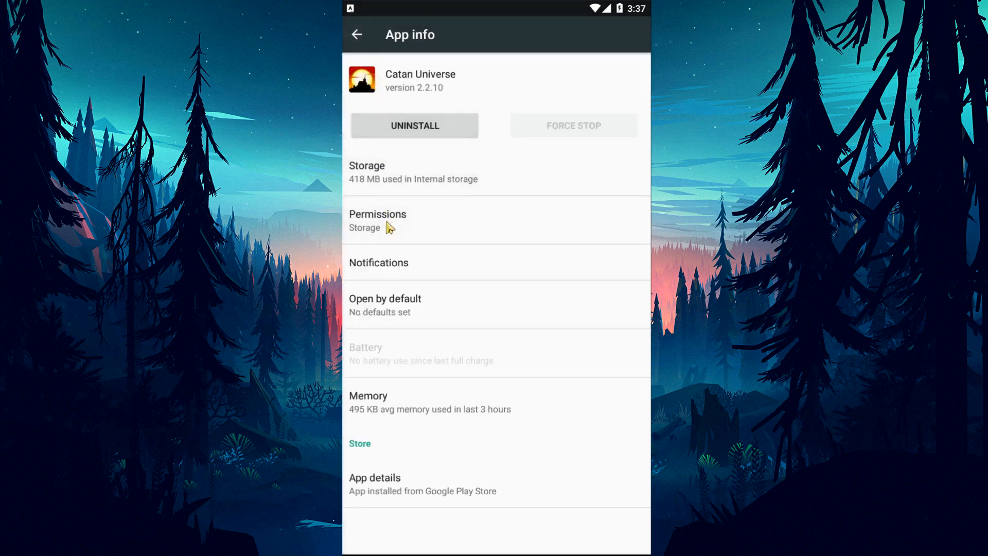
click(377, 220)
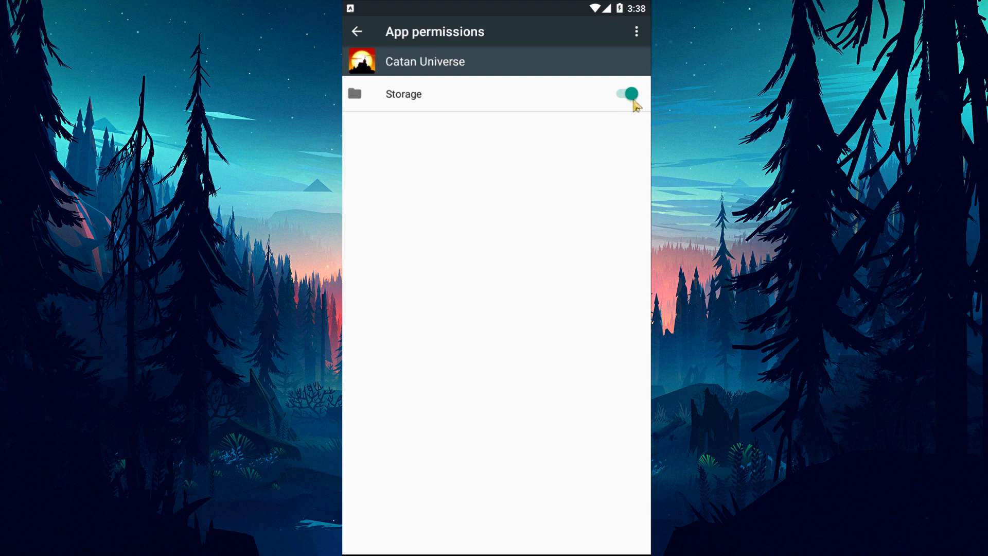
mouse_move(635, 106)
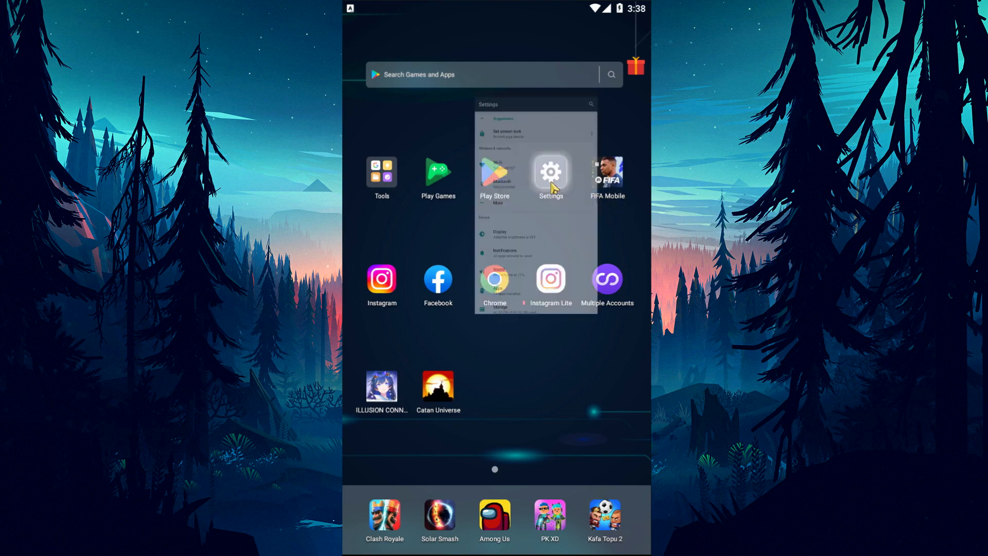
Step: Reopen Settings and scroll to Date & time to check the automatic toggles
click(550, 171)
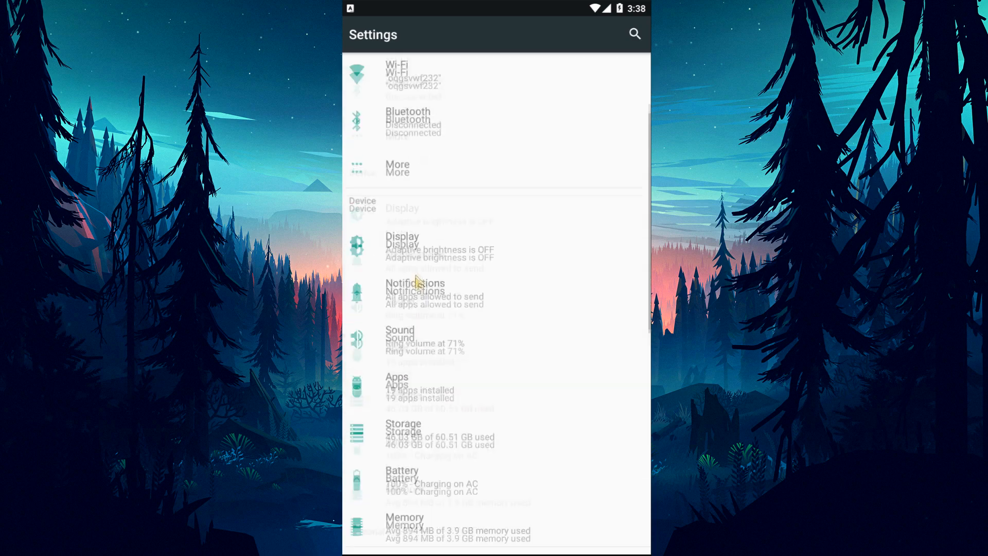
scroll(down, 3)
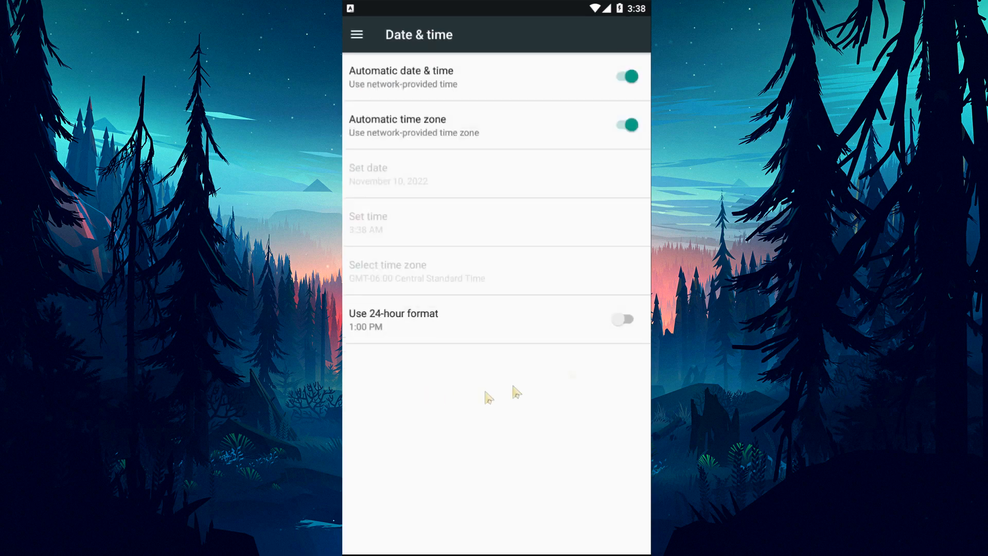
mouse_move(635, 14)
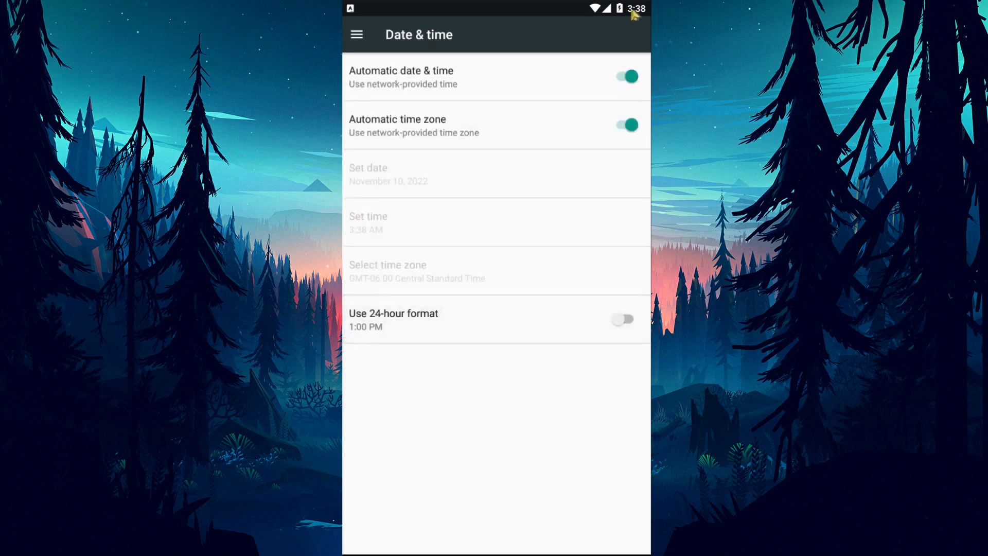
mouse_move(633, 14)
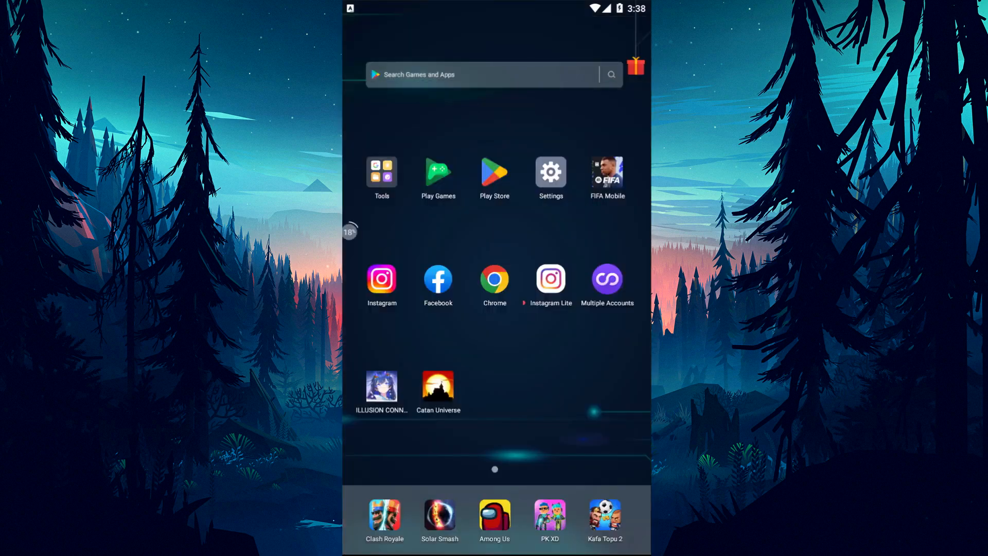
Step: Open Catan Universe's Play Store page and answer its uninstall confirmation dialog
click(494, 172)
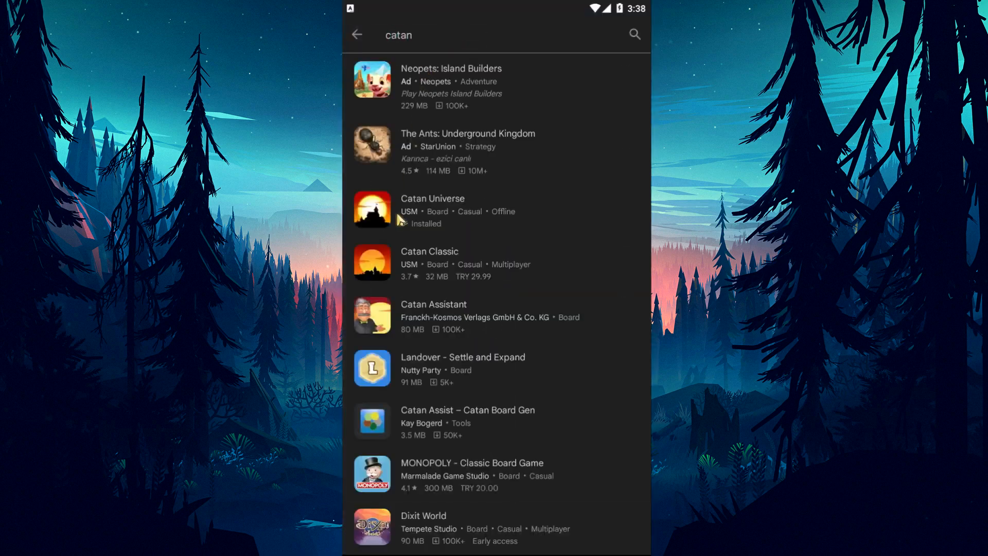
click(433, 211)
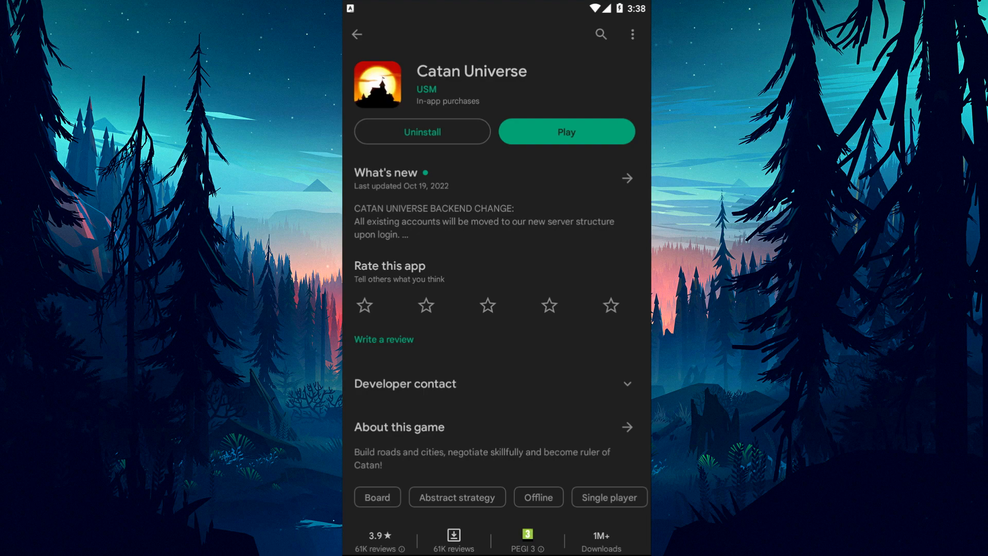
mouse_move(528, 160)
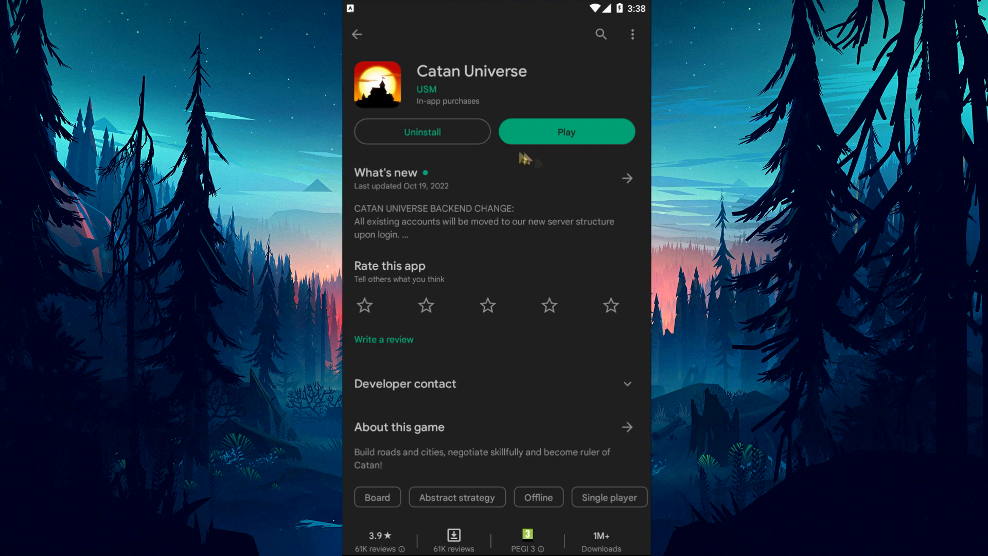
click(422, 131)
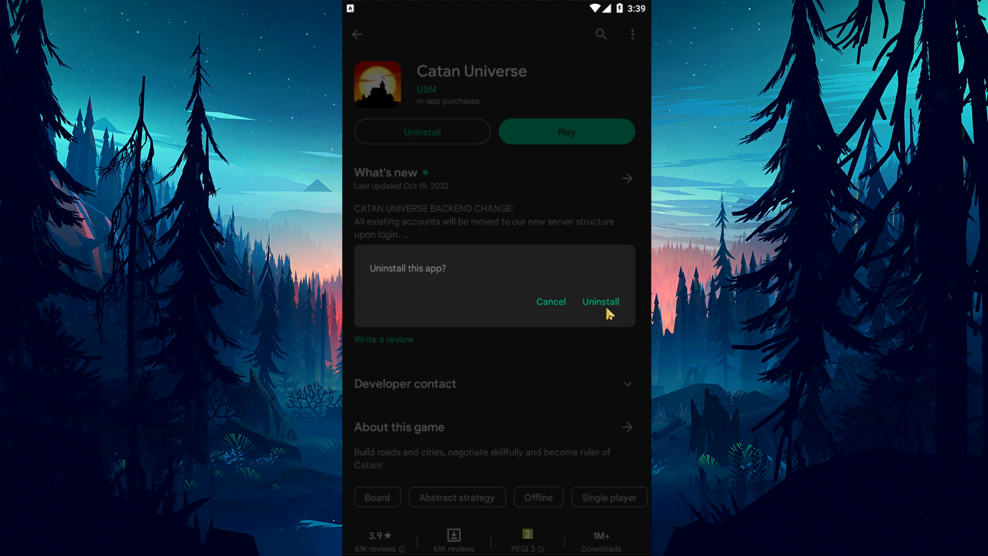
click(550, 301)
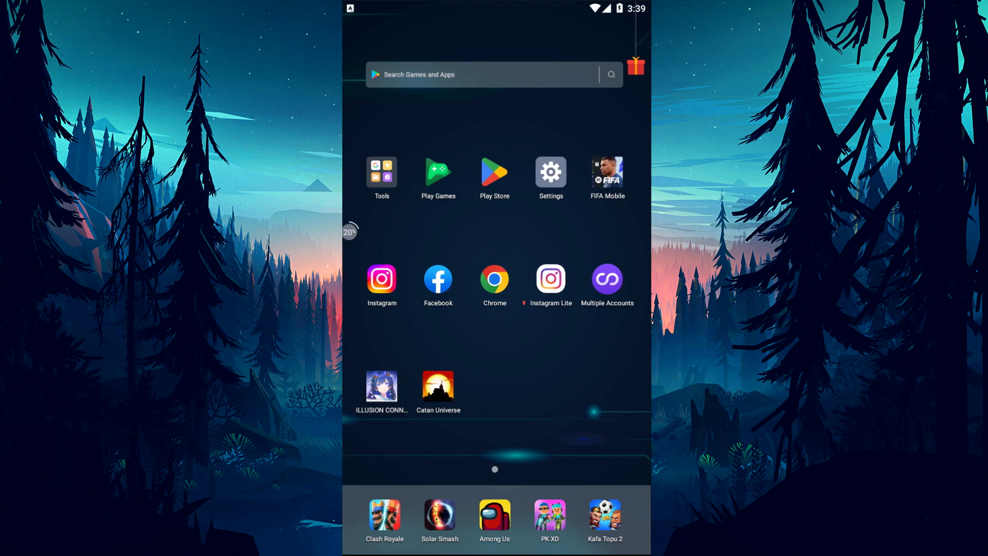
Step: Load the Hata Uzmanı forum in the browser and choose Post thread
click(494, 278)
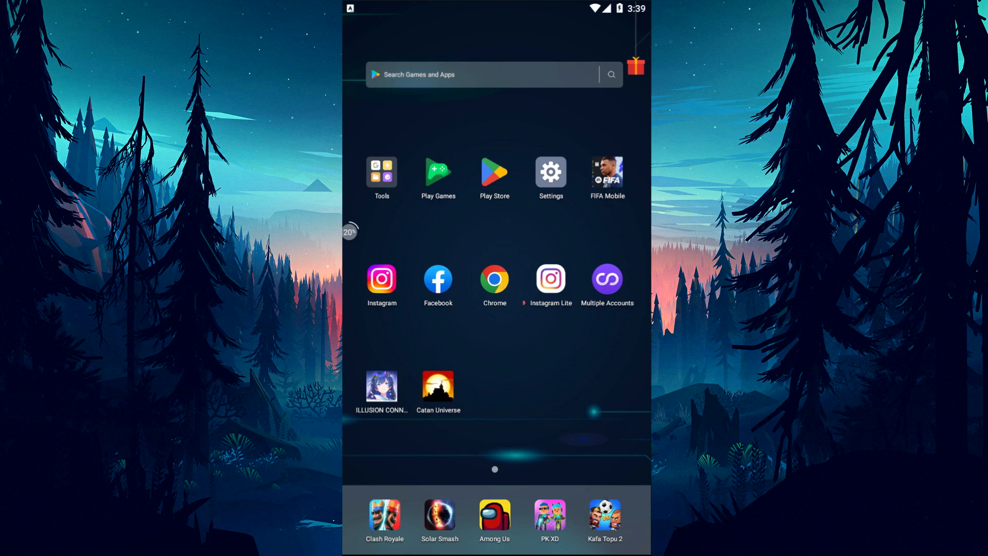
click(494, 278)
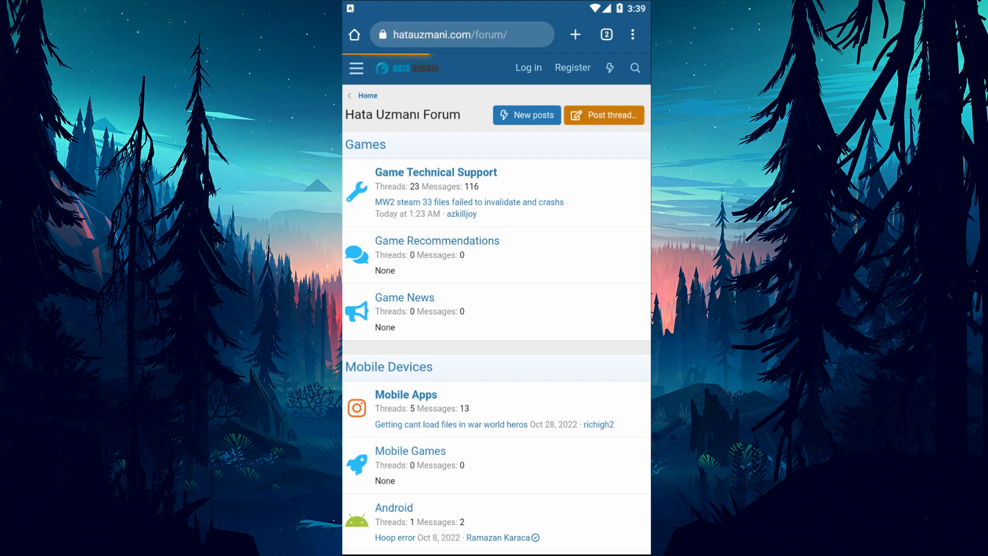
click(603, 114)
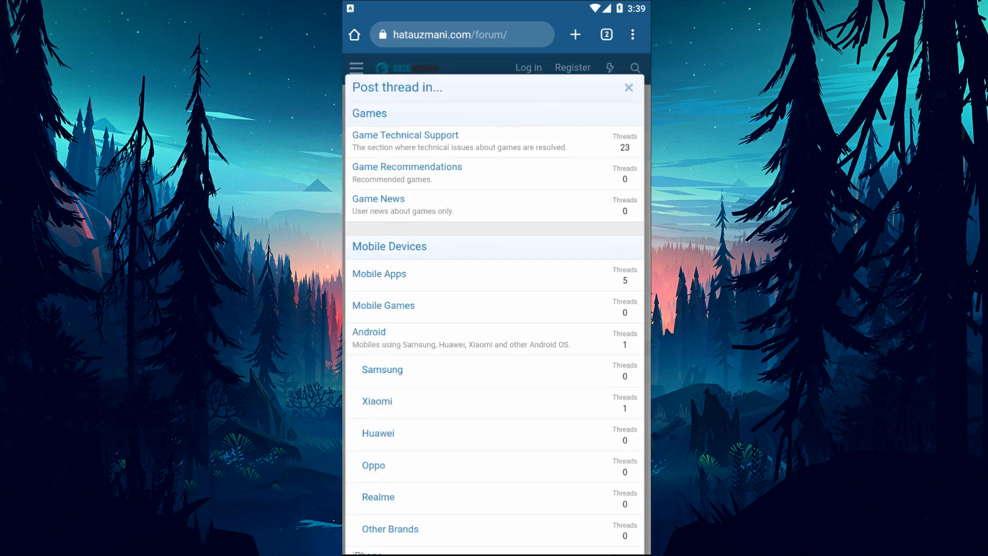